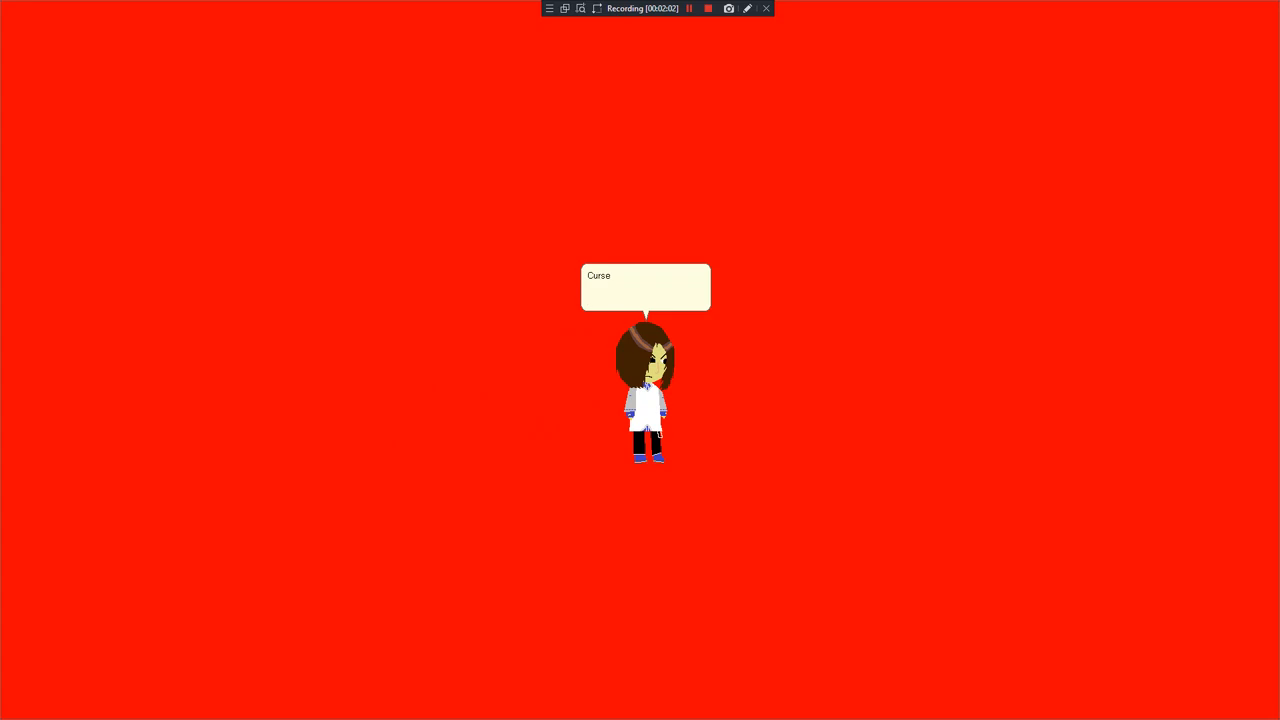
{"action": "type", "text": "you someone who made a fake version"}
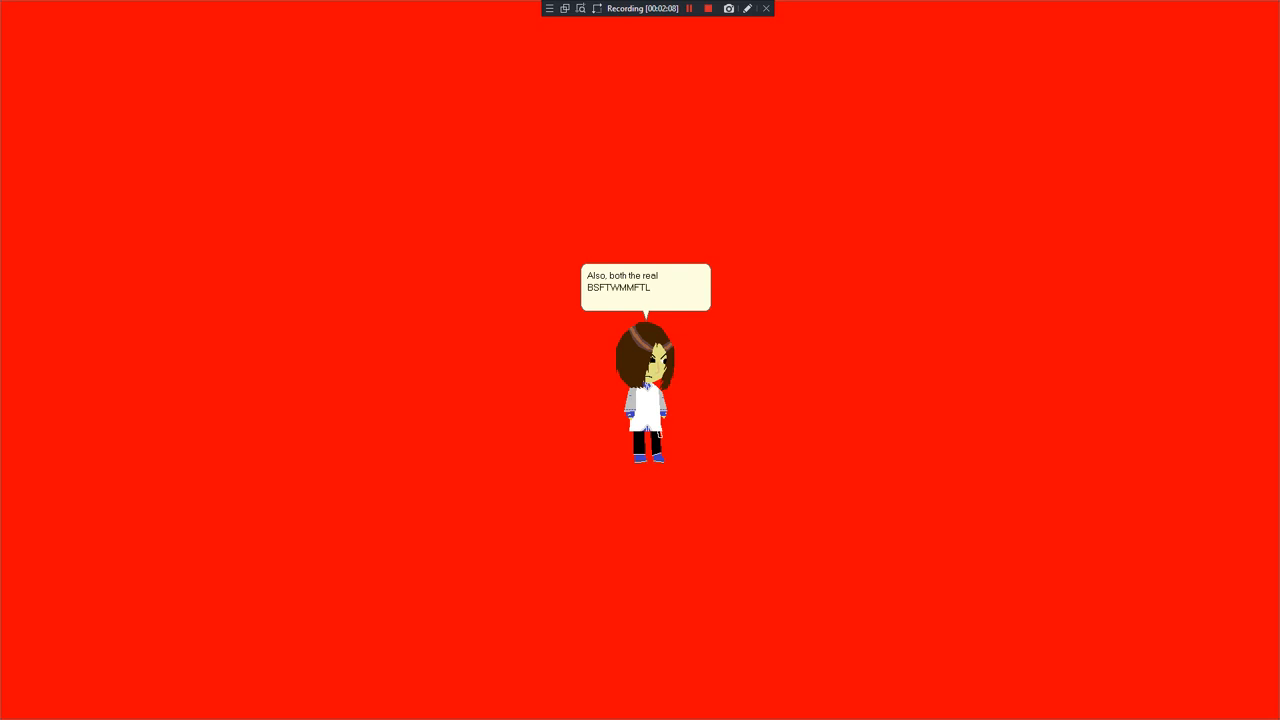
{"action": "type", "text": "and the fake BSFTWMMFTL"}
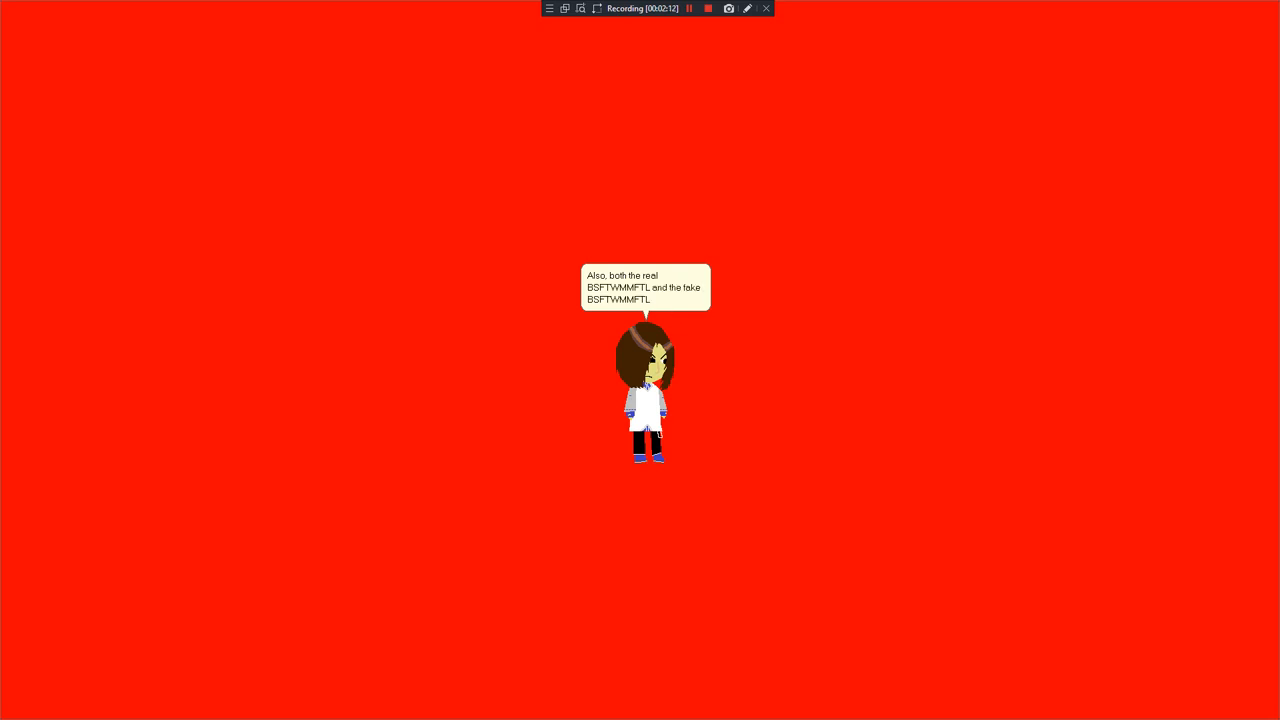
{"action": "type", "text": "suck!"}
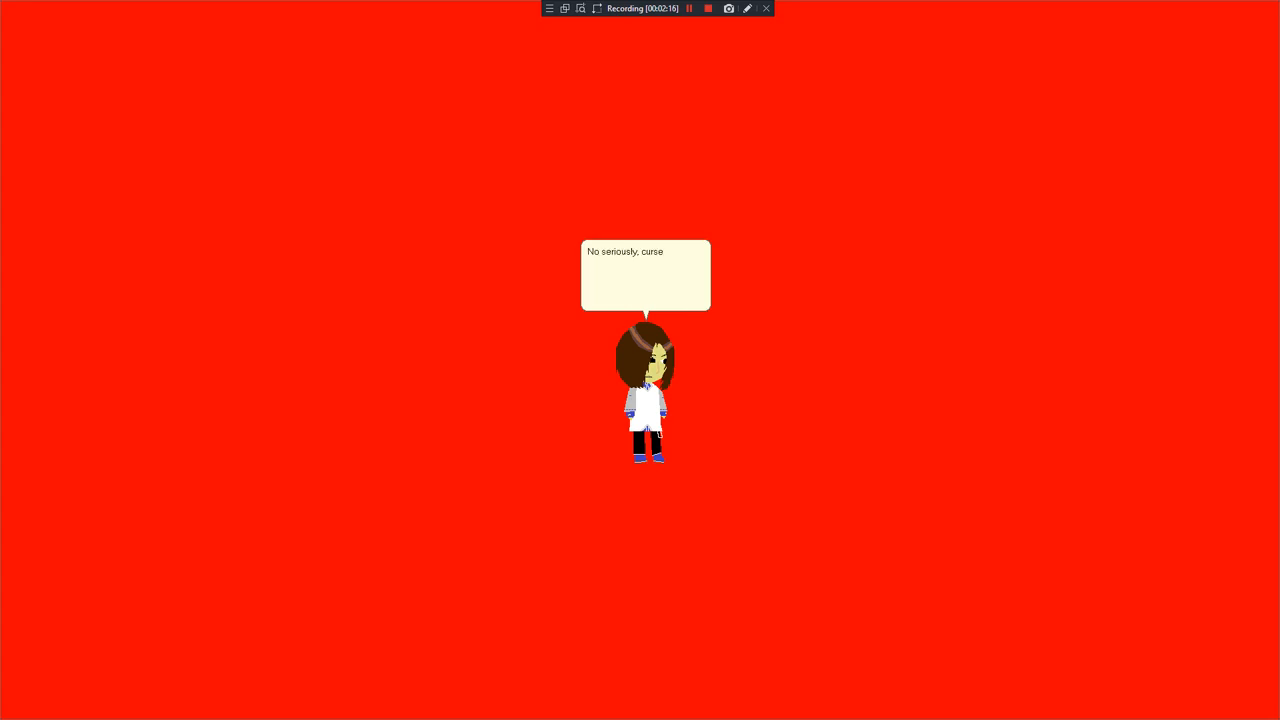
{"action": "type", "text": "you someone who made a fake version of"}
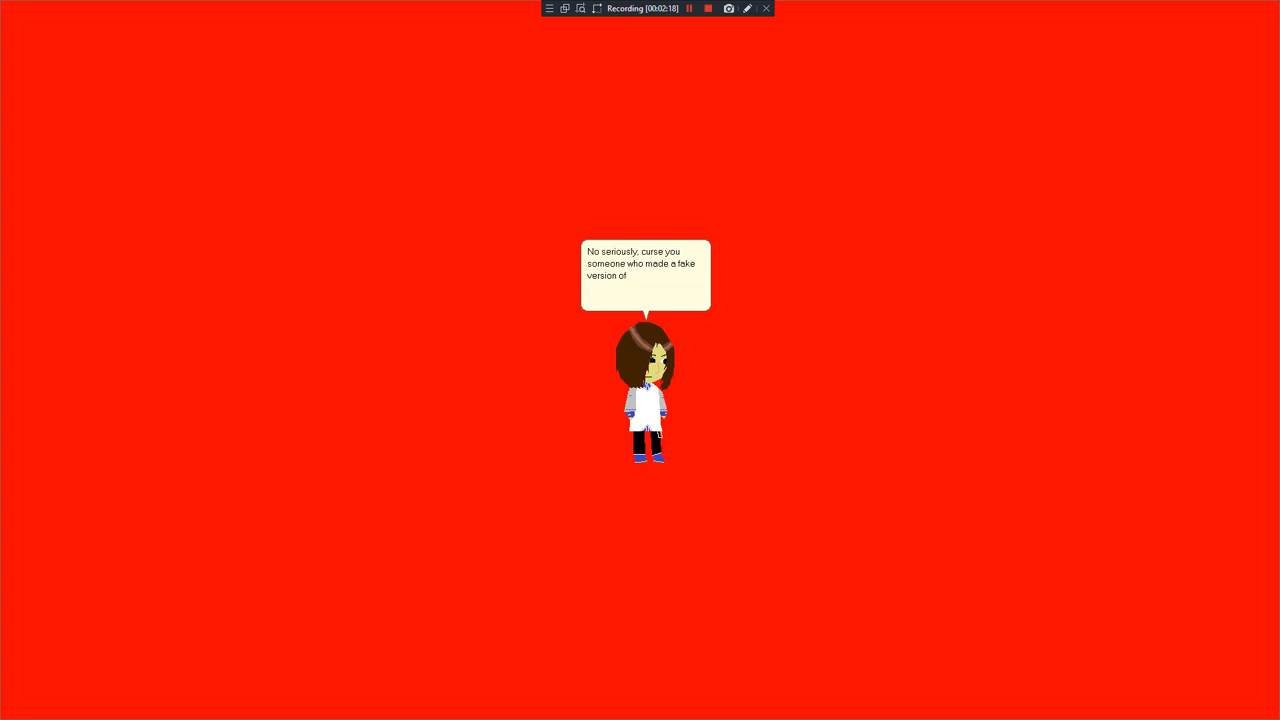